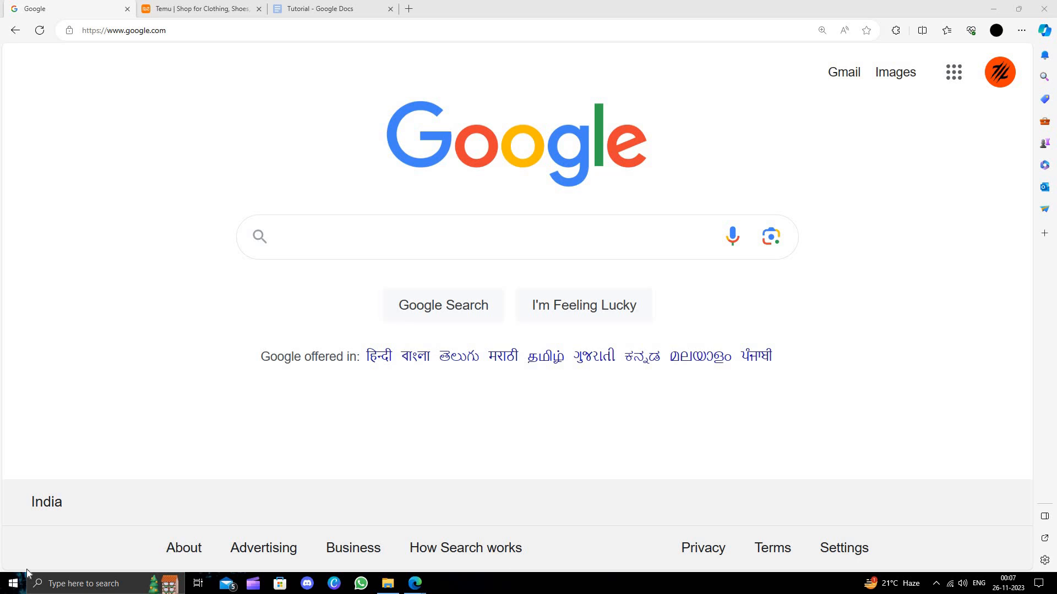
{"action": "mouse_move", "coordinate": [582, 304]}
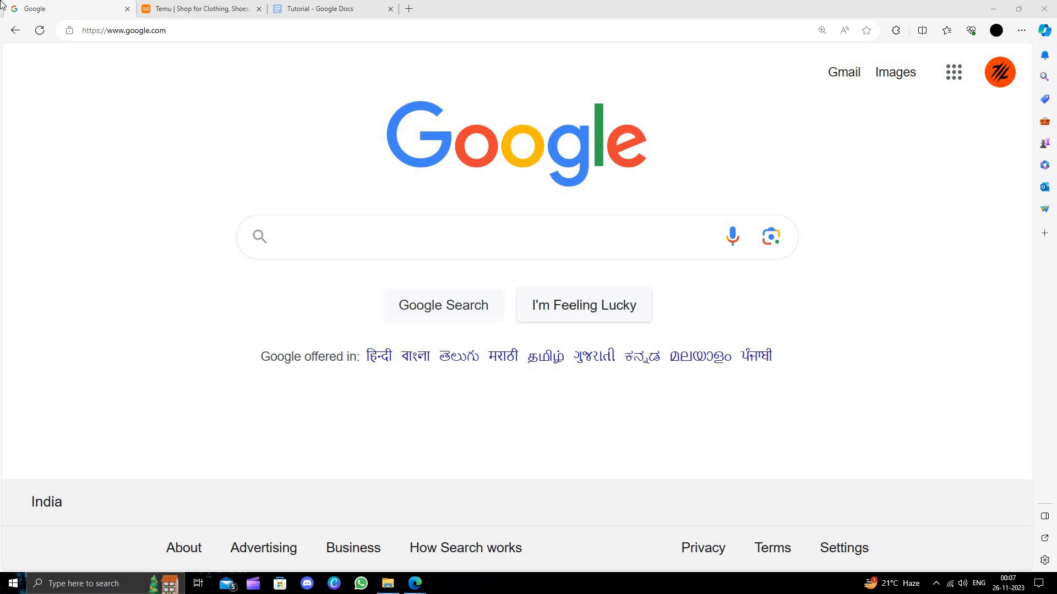
{"action": "mouse_move", "coordinate": [311, 115]}
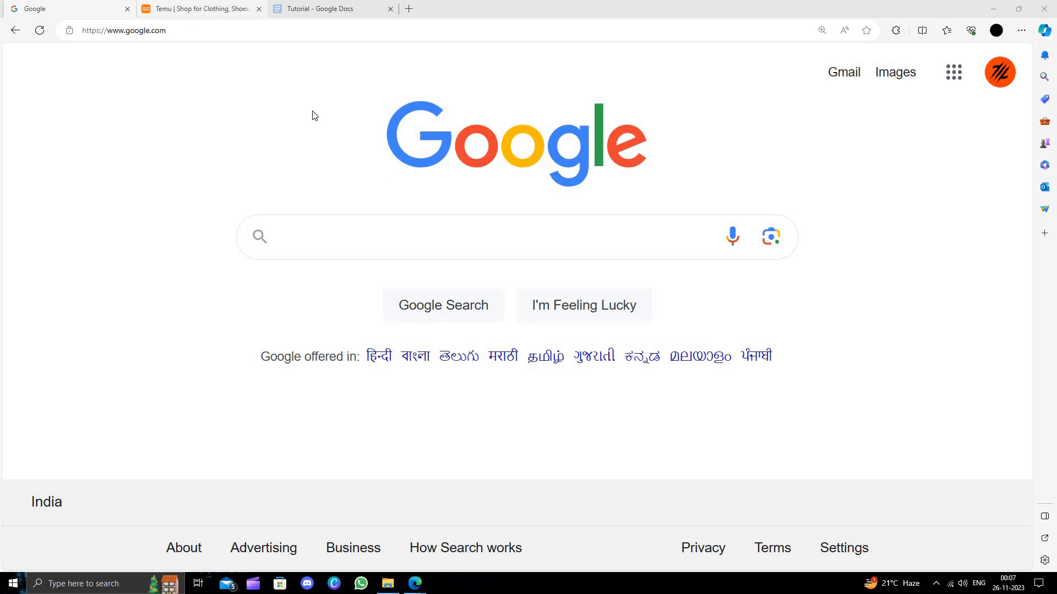
Search Temu for 'Tomato Slicer' and browse the listed slicers with prices and ratings
{"action": "left_click", "coordinate": [199, 9]}
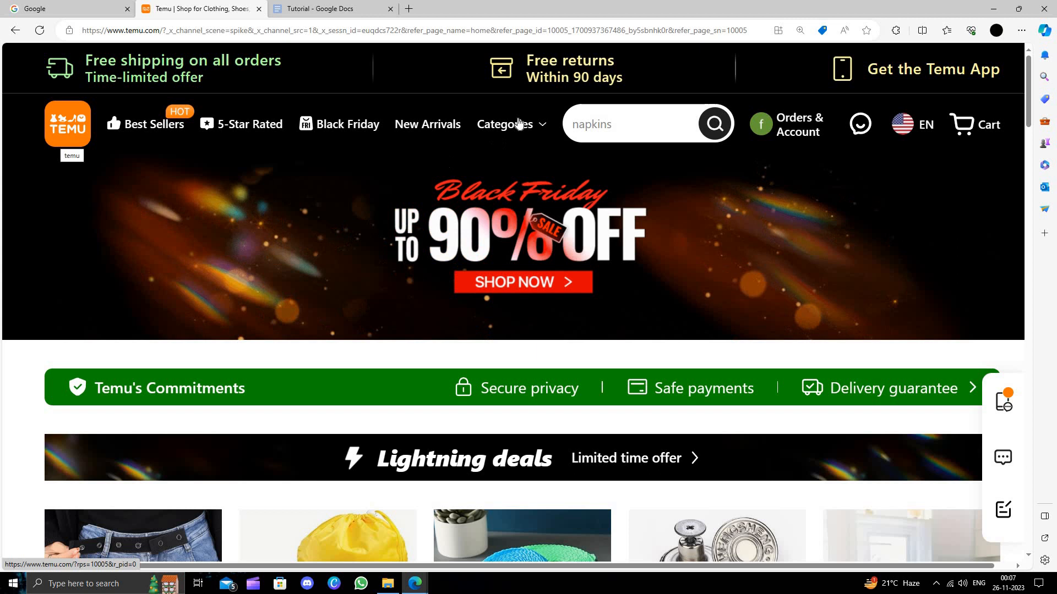
{"action": "right_click", "coordinate": [610, 125]}
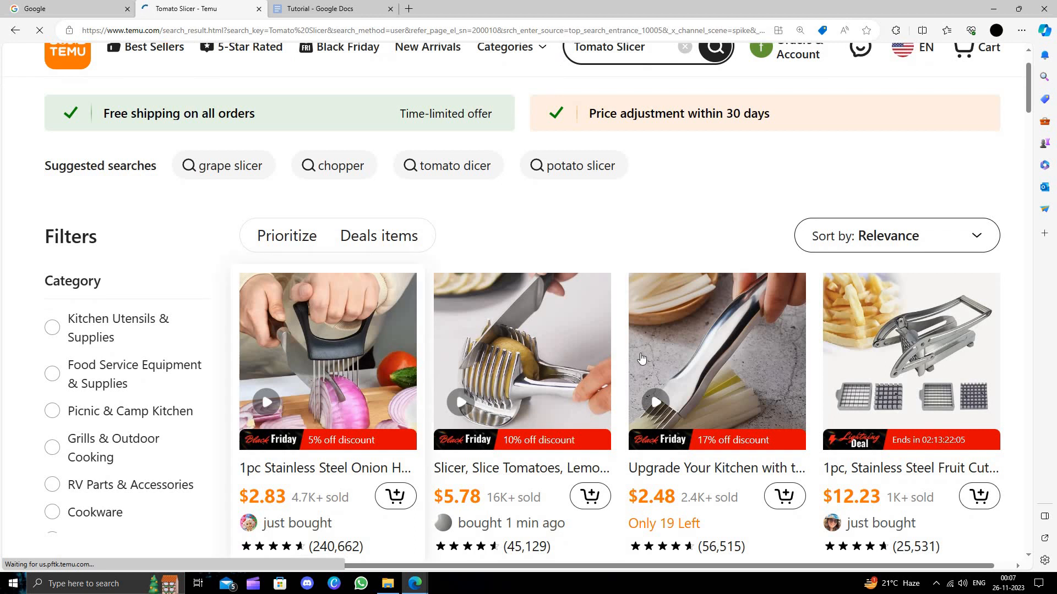
{"action": "scroll", "scroll_direction": "down", "scroll_amount": 3}
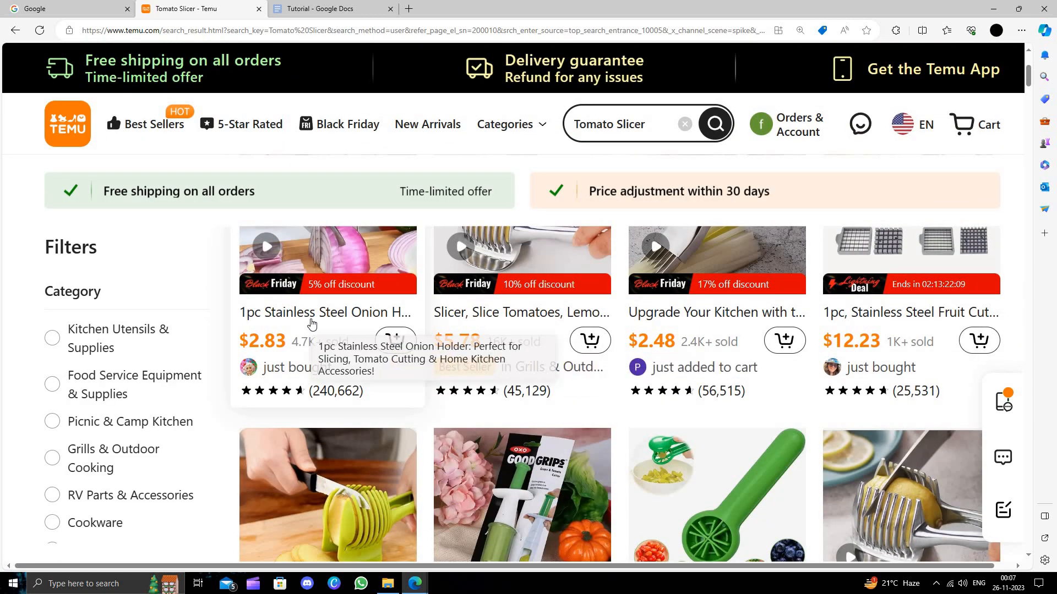
Go to the 1pc Stainless Steel Onion Holder listing priced at $2.83
{"action": "left_click", "coordinate": [323, 312]}
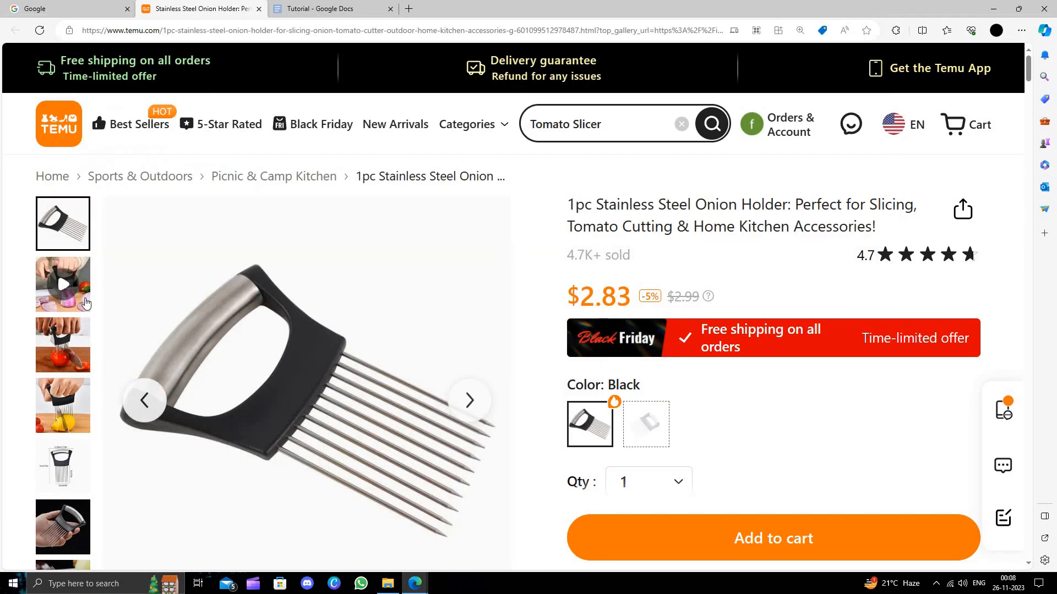
View the gallery photo of the holder slicing a tomato and the reviews and Hotmaxx seller details
{"action": "left_click", "coordinate": [62, 345]}
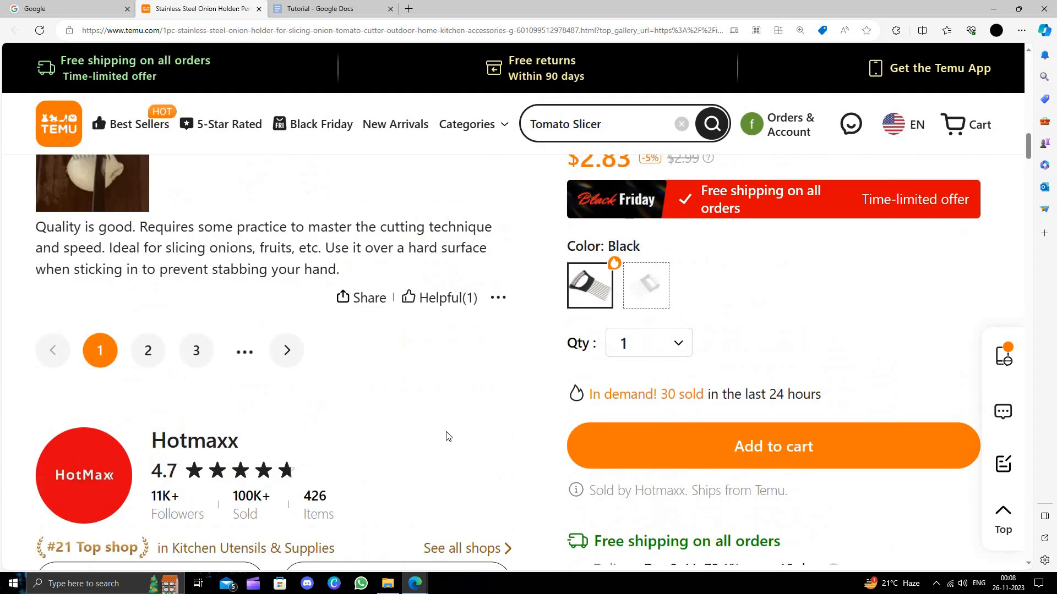
{"action": "scroll", "scroll_direction": "down", "scroll_amount": 3}
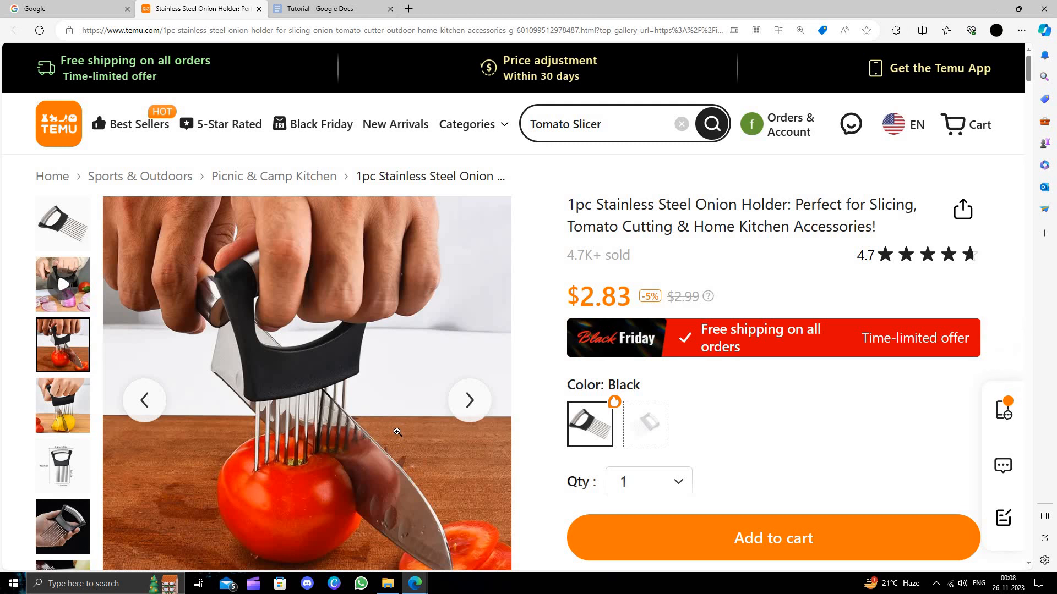
{"action": "mouse_move", "coordinate": [143, 51]}
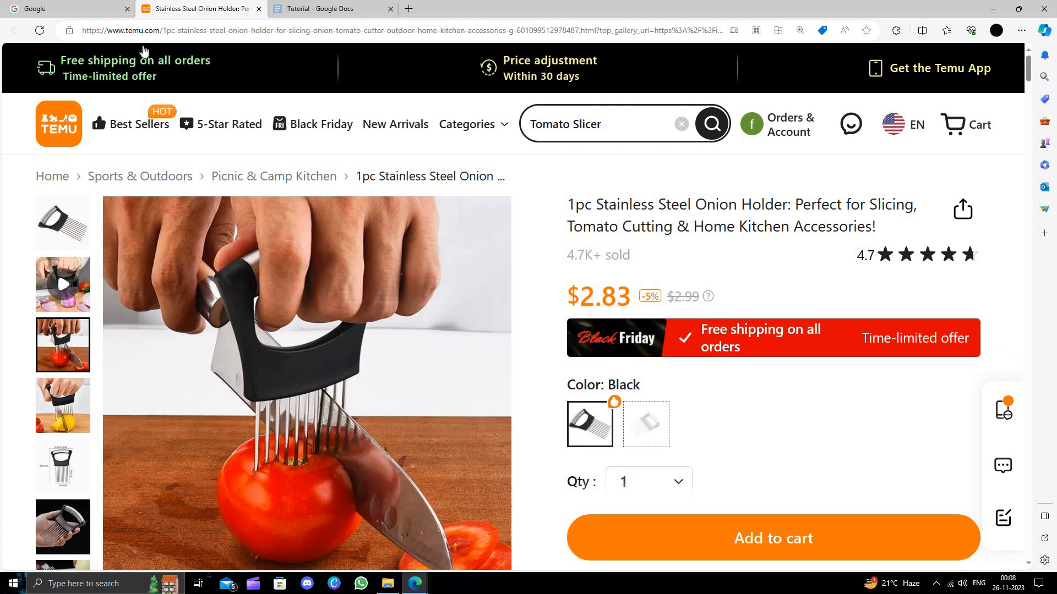